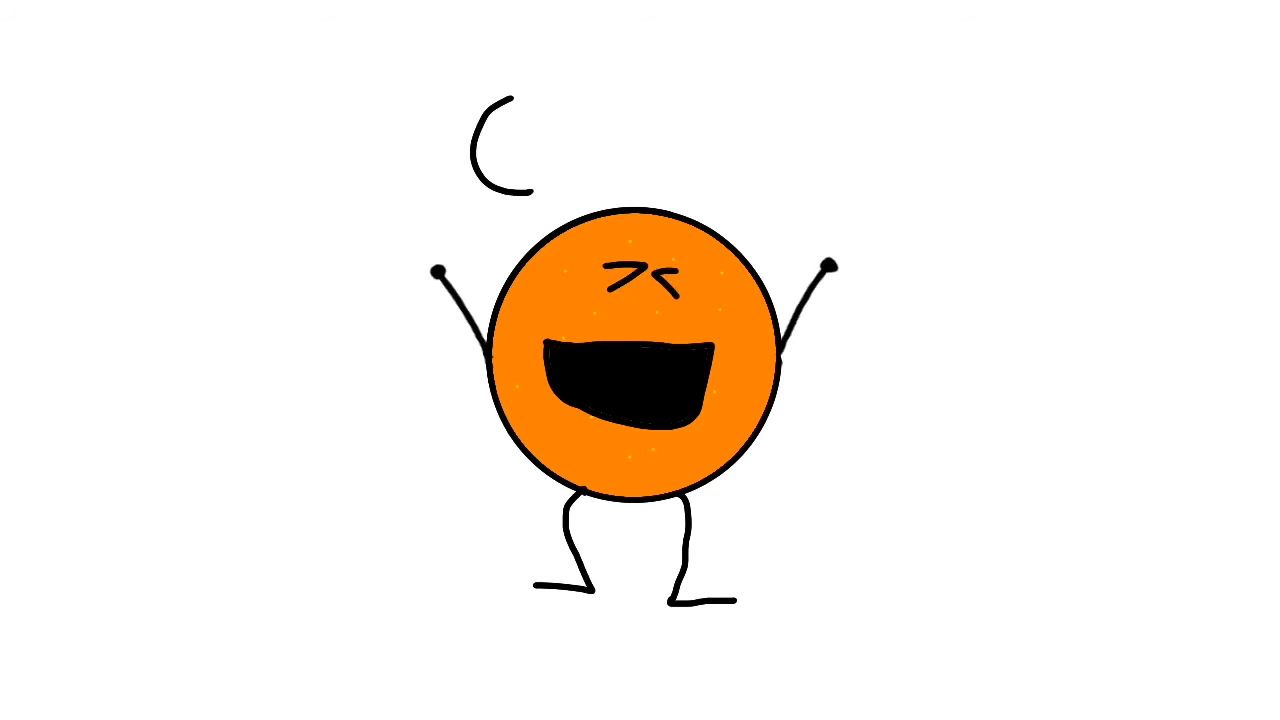
type("colorful crevice")
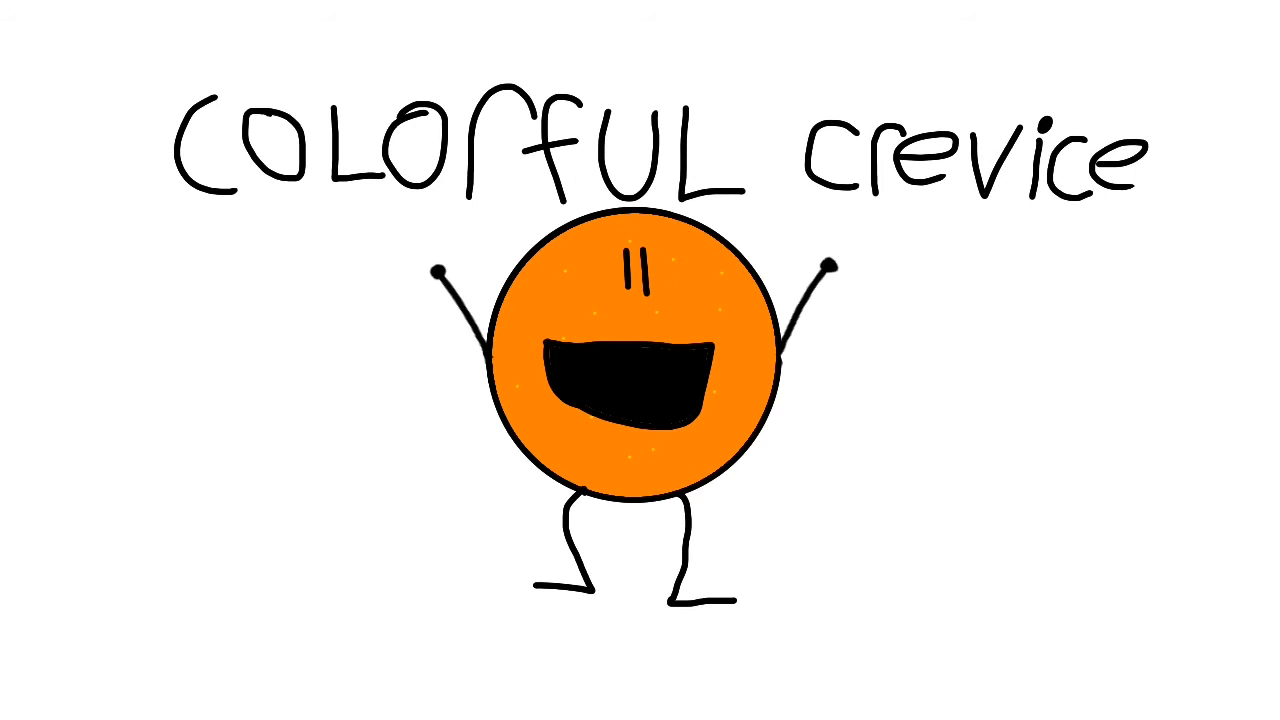